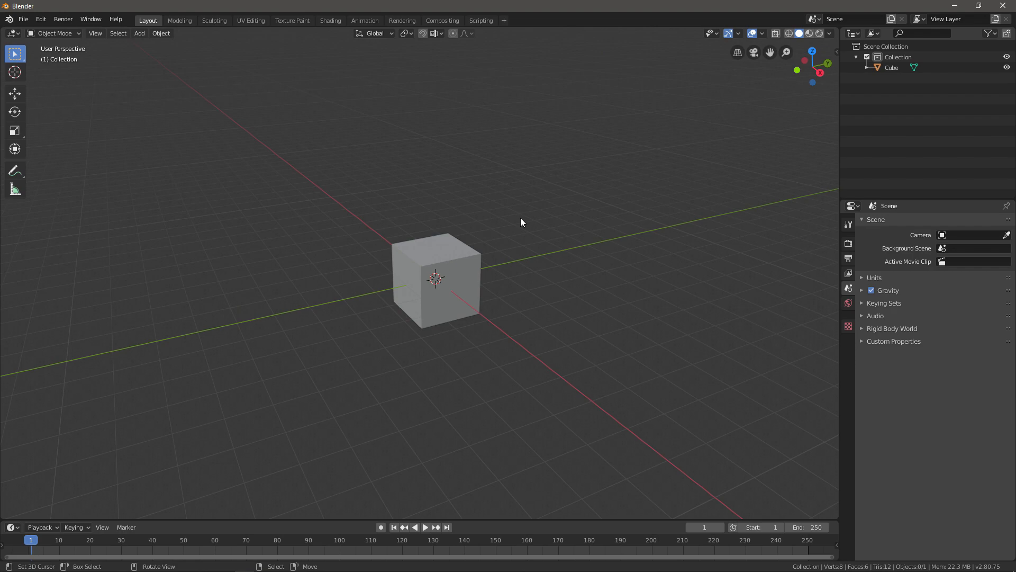
pyautogui.moveTo(501, 228)
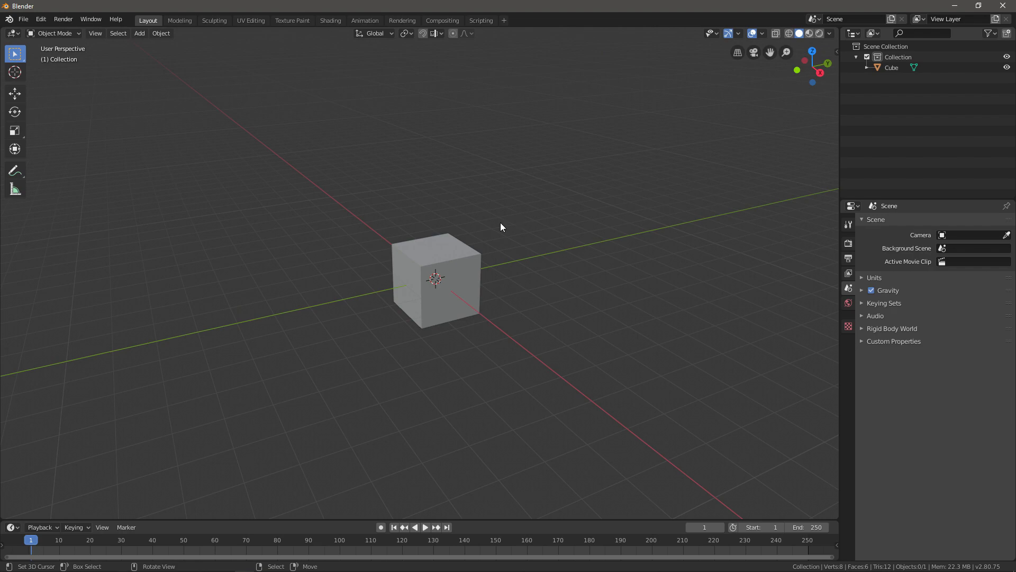
# - Select the default cube in the 3D viewport
pyautogui.press('g')
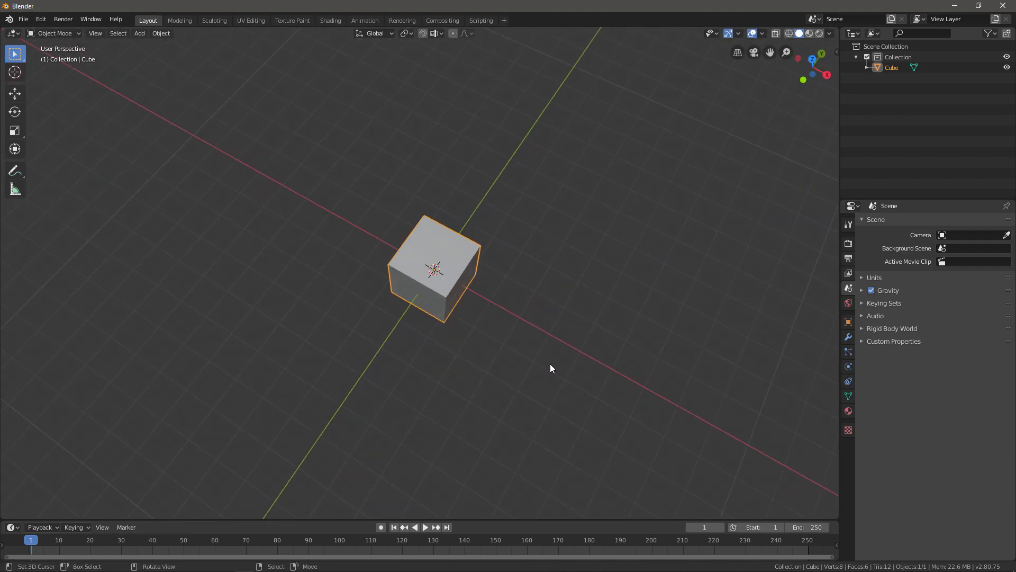
pyautogui.press('g')
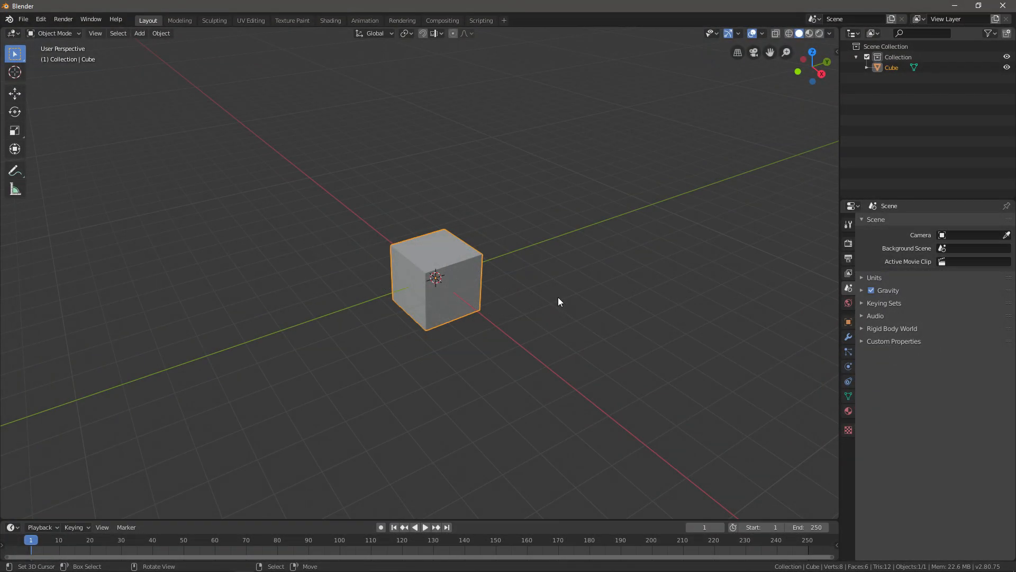
pyautogui.press('r')
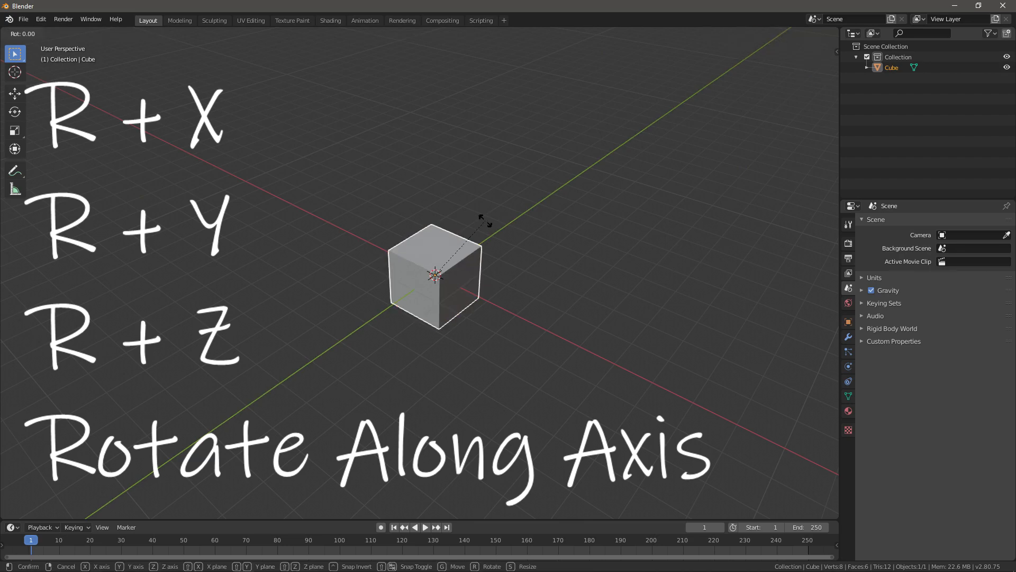
pyautogui.press('z')
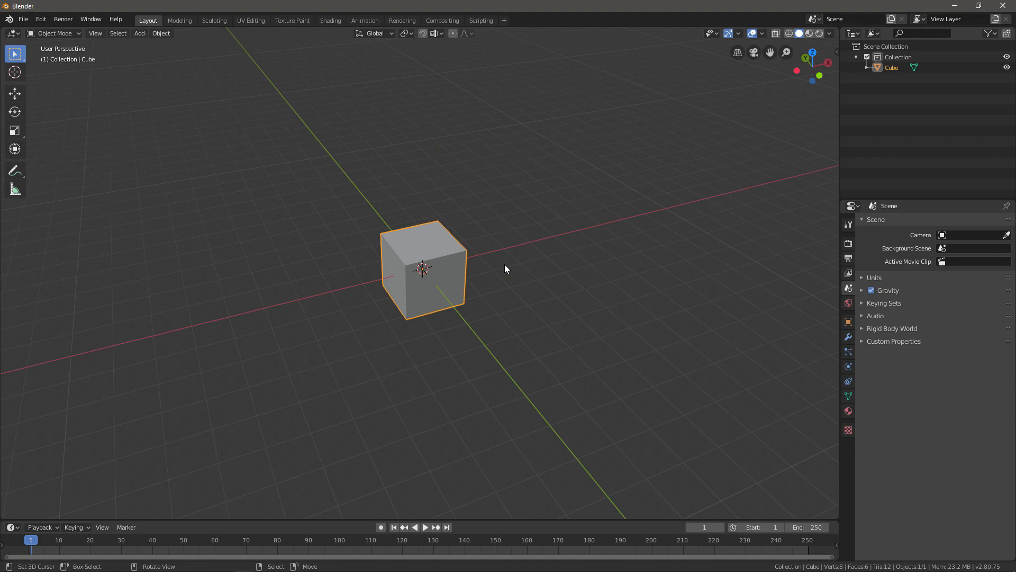
# - Enter Edit Mode on the cube, try scaling along X and Y, then cancel
pyautogui.press('Tab')
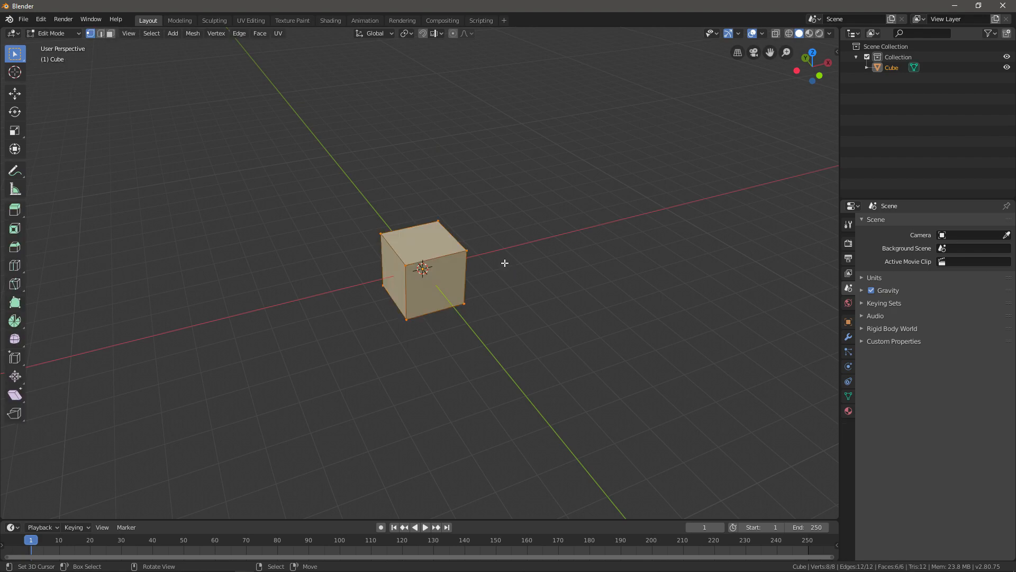
pyautogui.moveTo(516, 264)
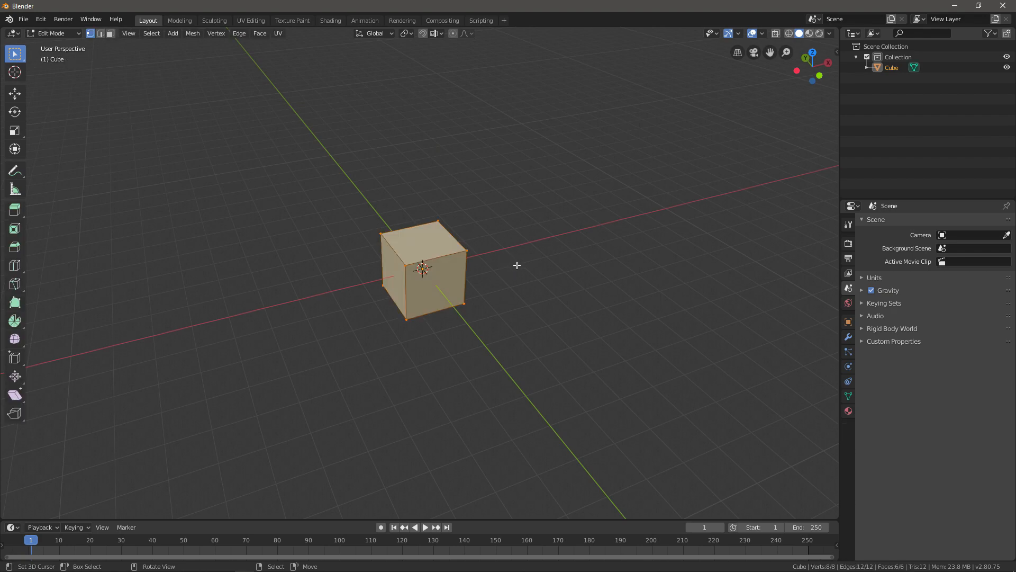
pyautogui.press('s')
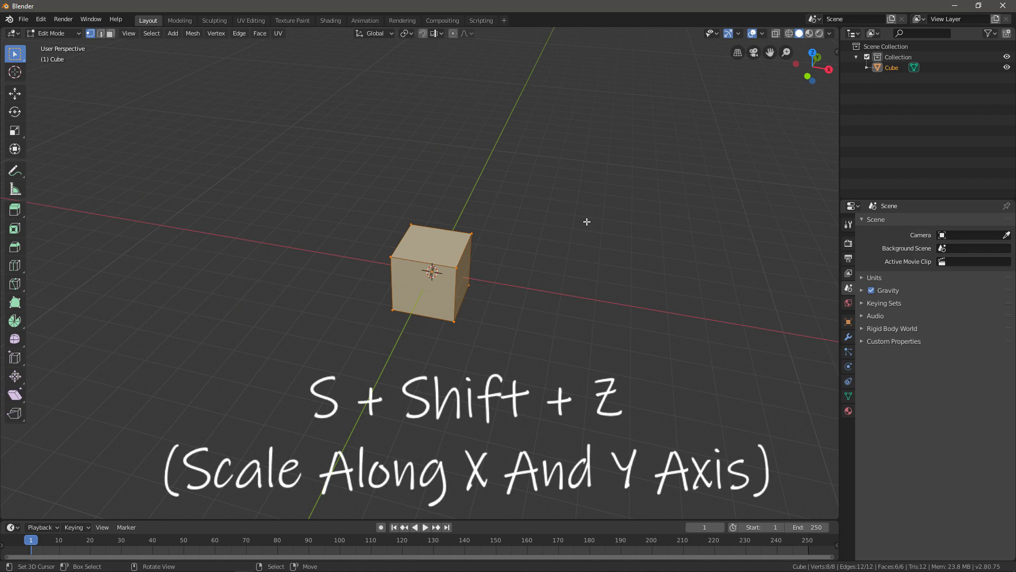
pyautogui.press('s')
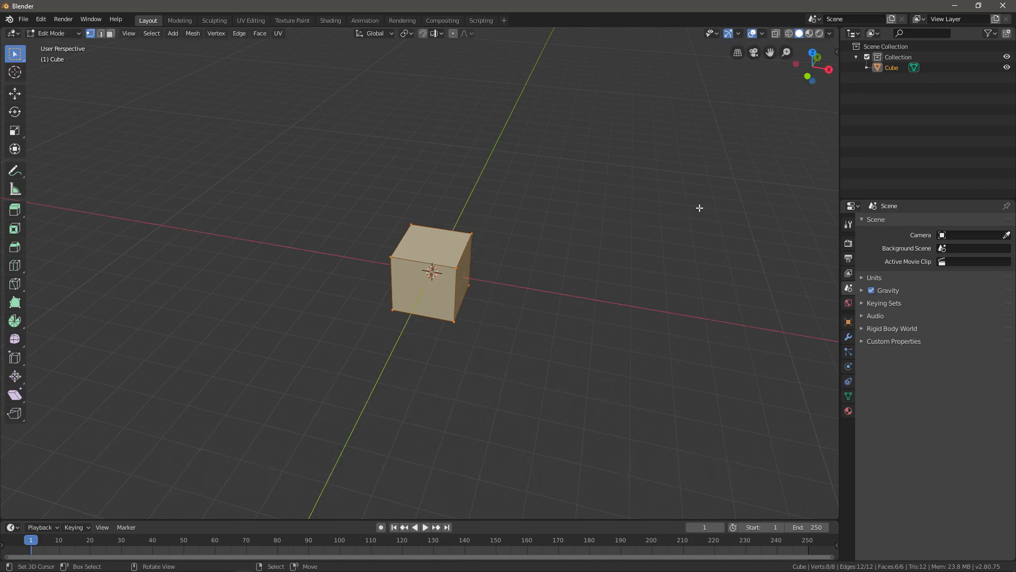
pyautogui.press('s')
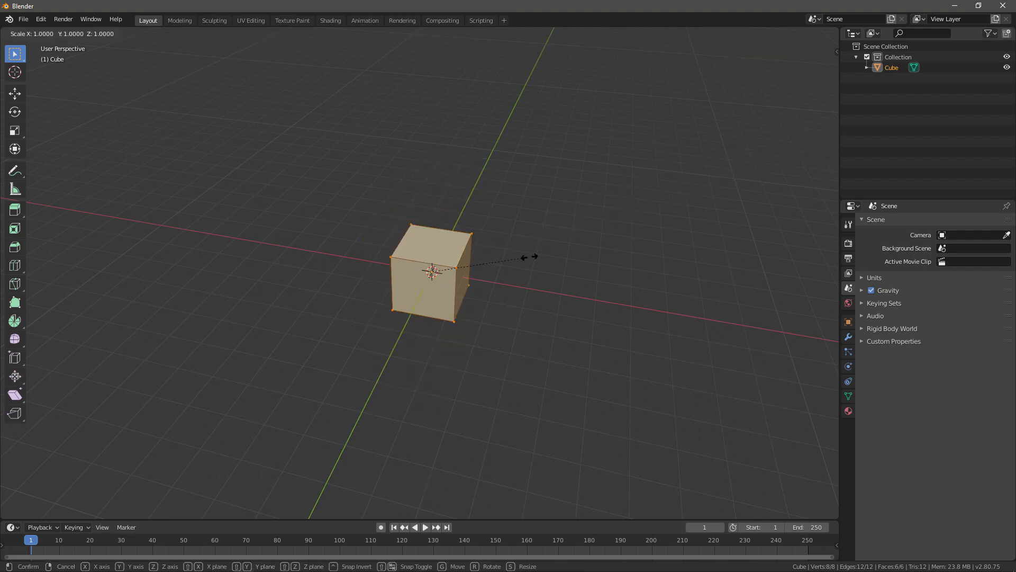
pyautogui.press('Y')
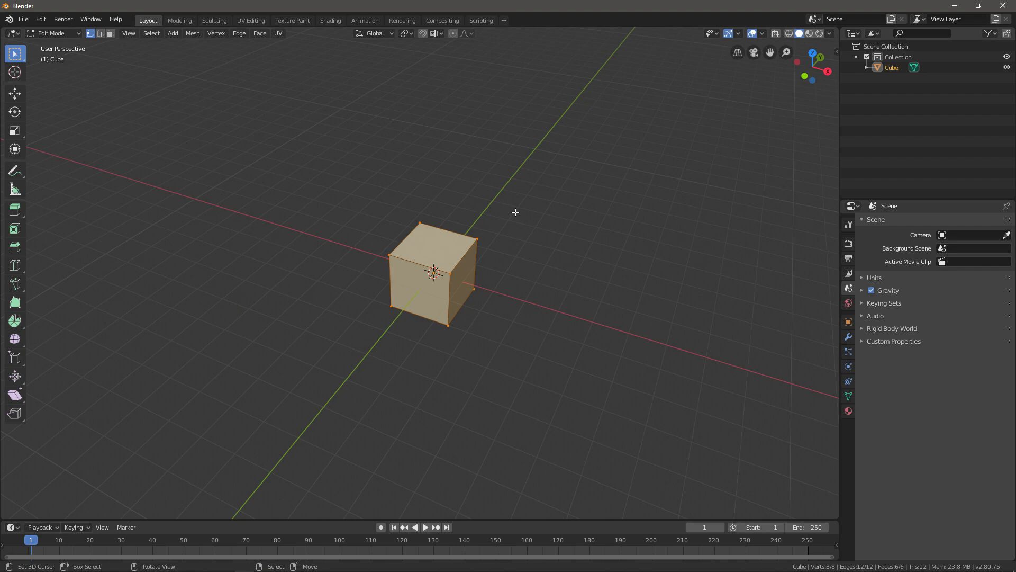
pyautogui.moveTo(507, 231)
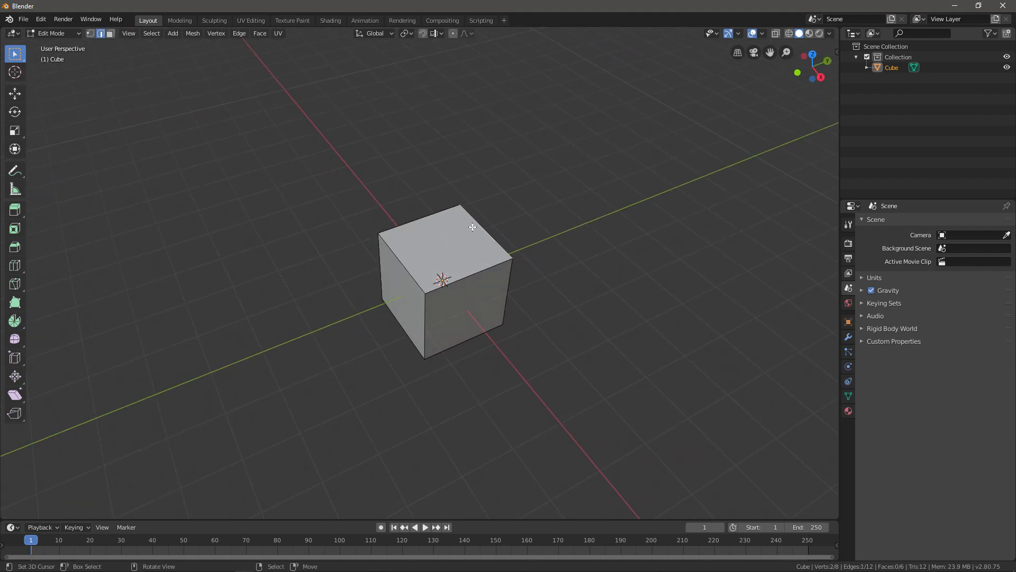
# - Select the cube's front-right face, then the front-left face instead
pyautogui.click(464, 320)
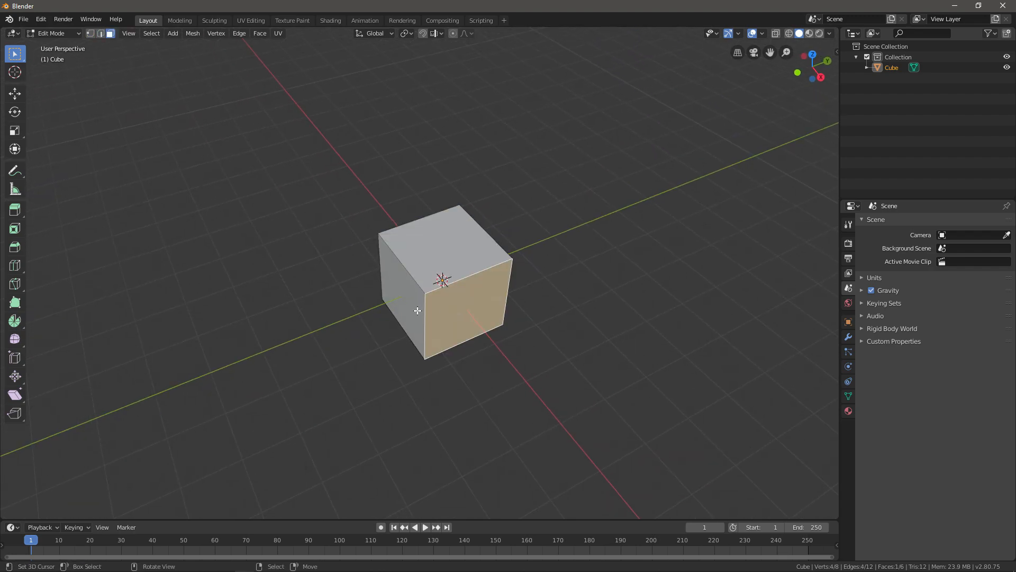
pyautogui.click(108, 33)
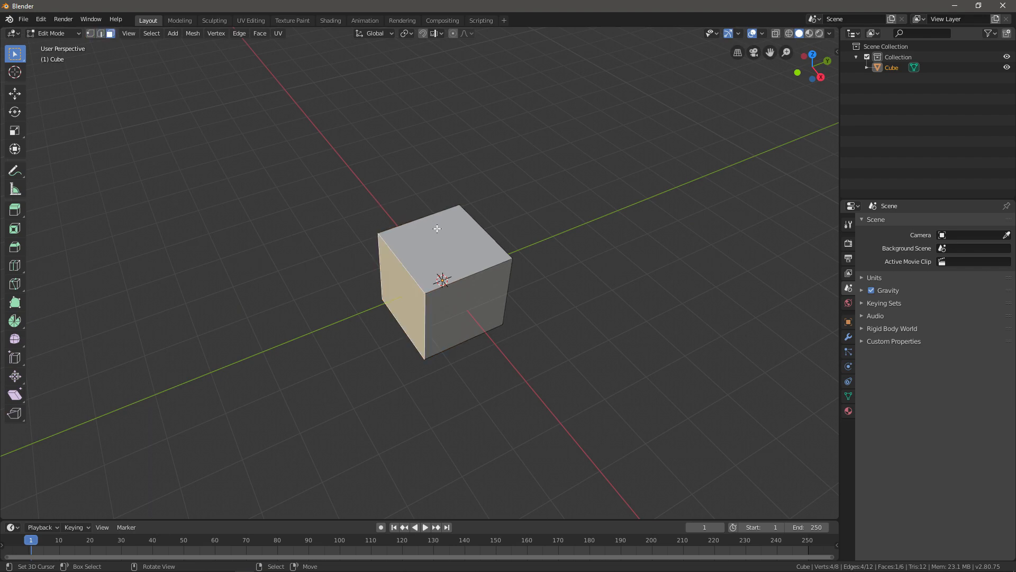
pyautogui.moveTo(440, 236)
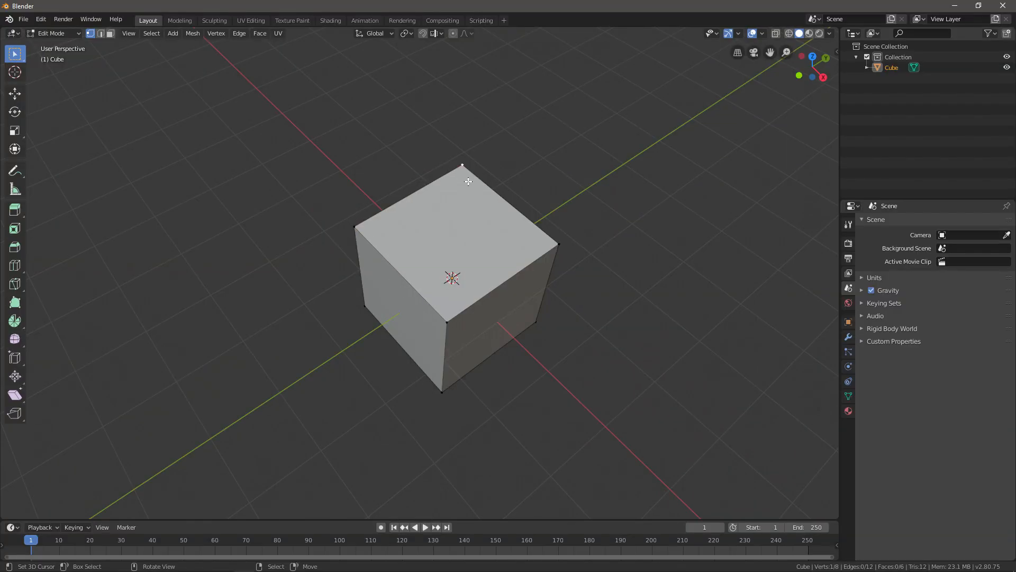
pyautogui.moveTo(366, 230)
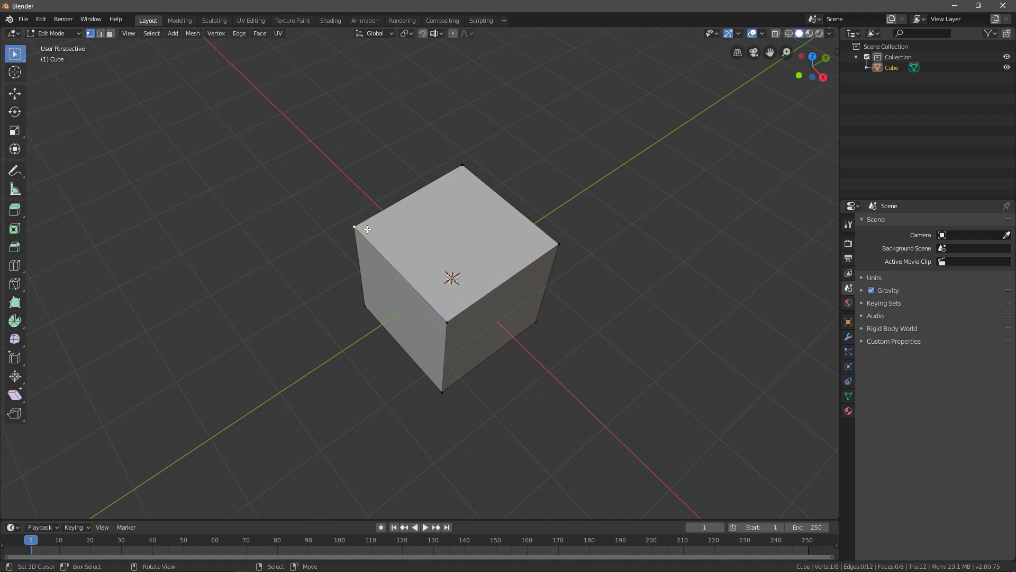
pyautogui.moveTo(502, 272)
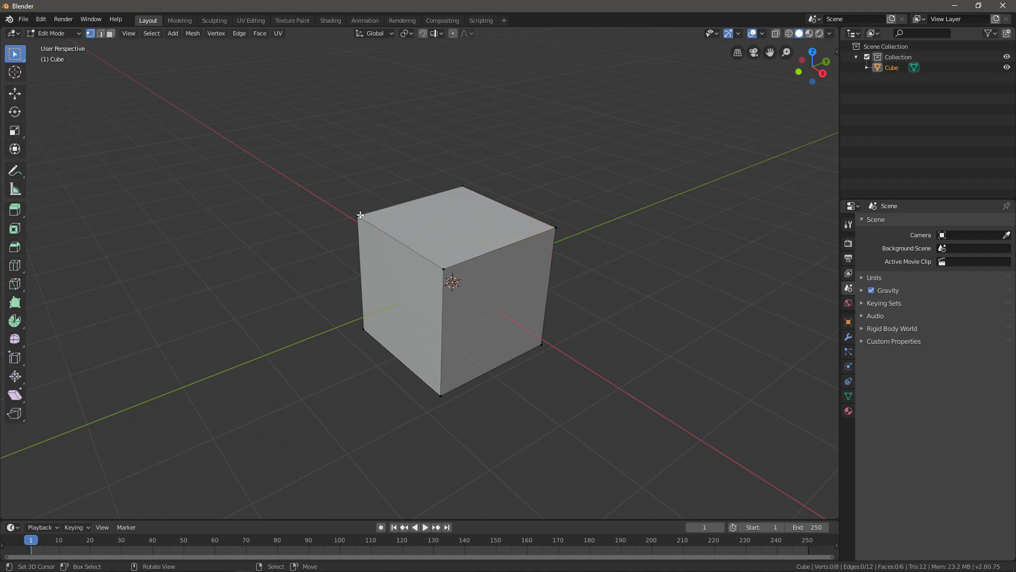
pyautogui.moveTo(435, 197)
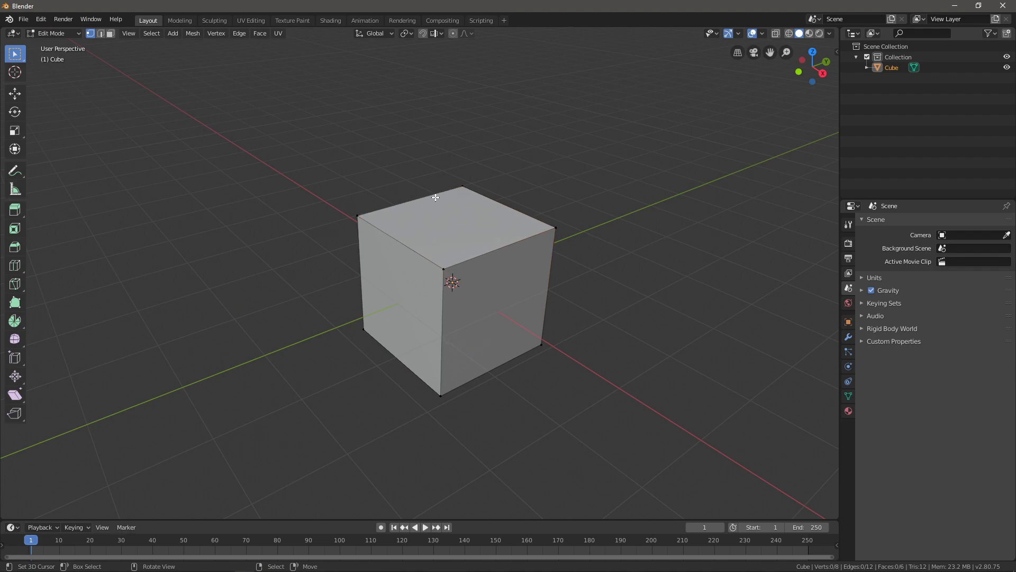
pyautogui.click(357, 216)
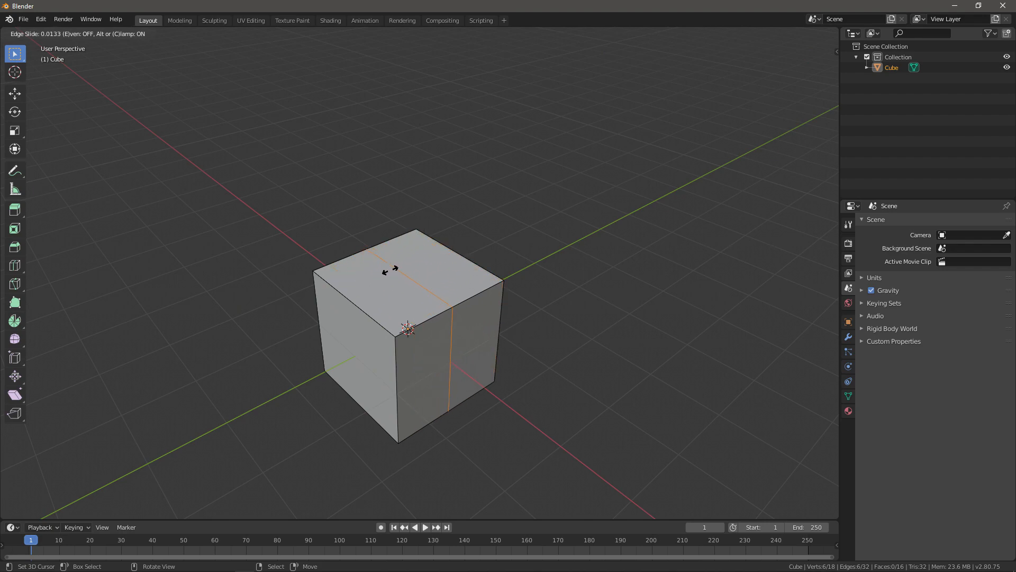
# - Place a single loop cut, then confirm seven parallel loop cuts across the cube
pyautogui.click(434, 324)
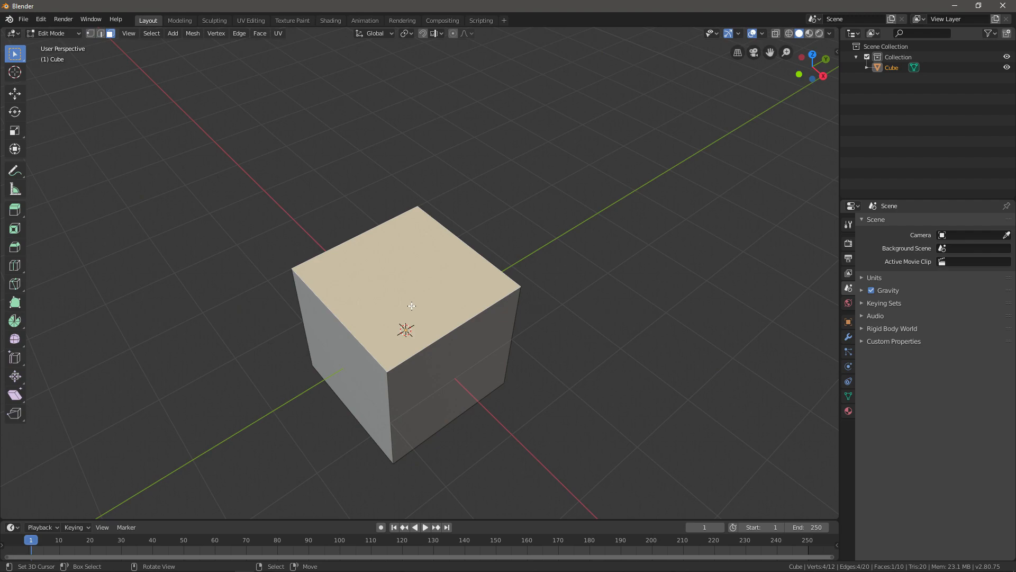
pyautogui.moveTo(394, 216)
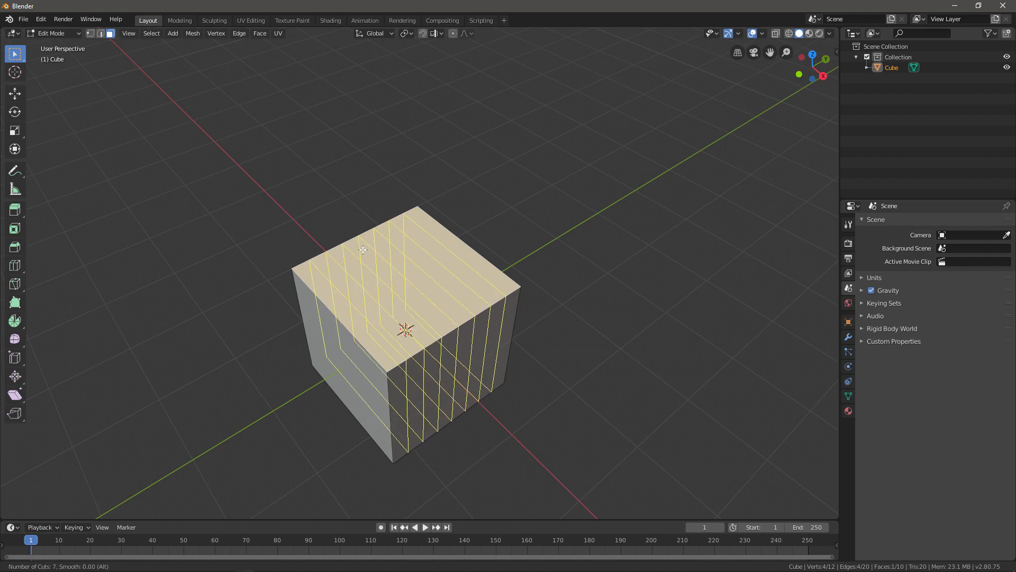
pyautogui.click(403, 329)
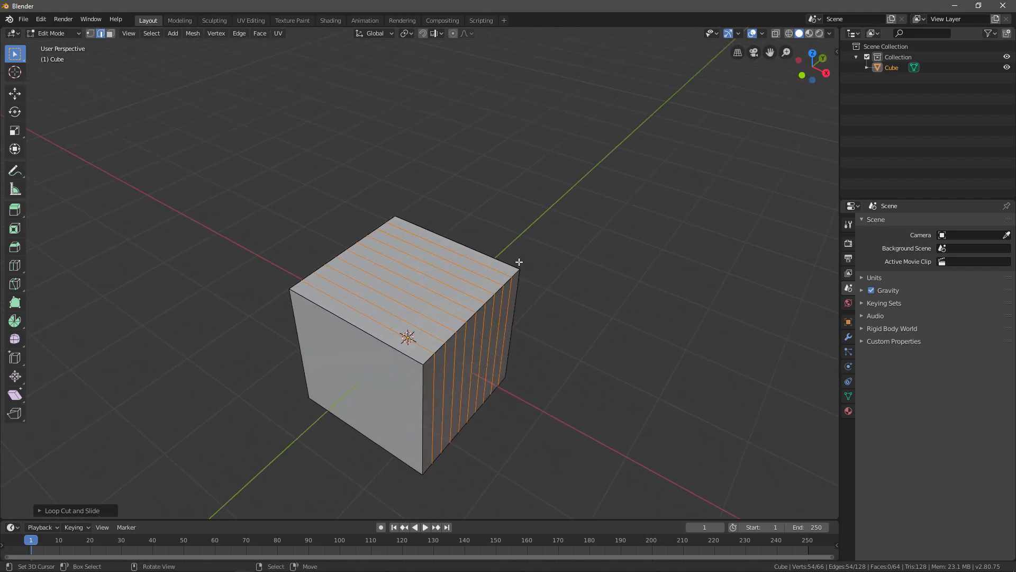